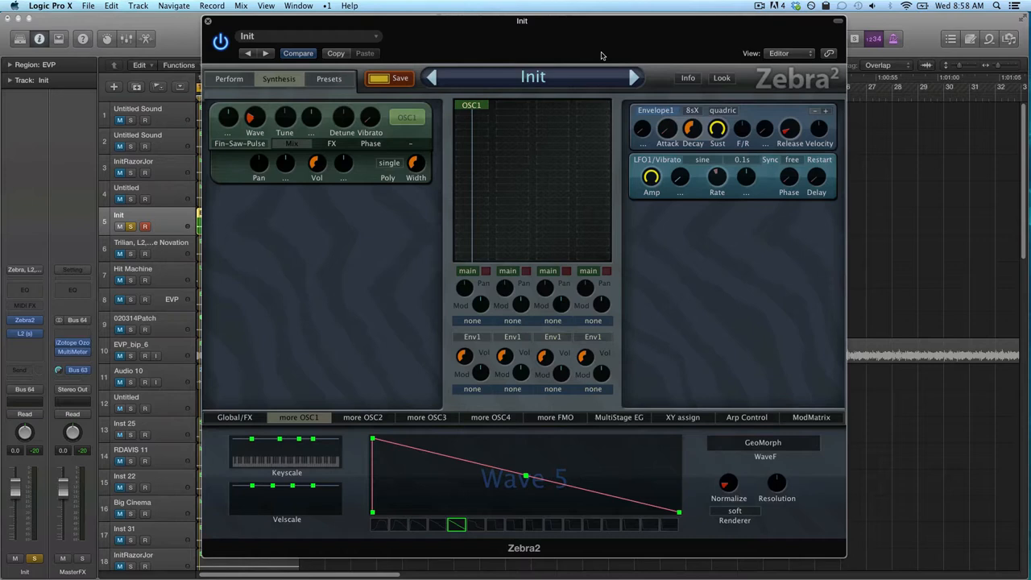
pyautogui.moveTo(615, 503)
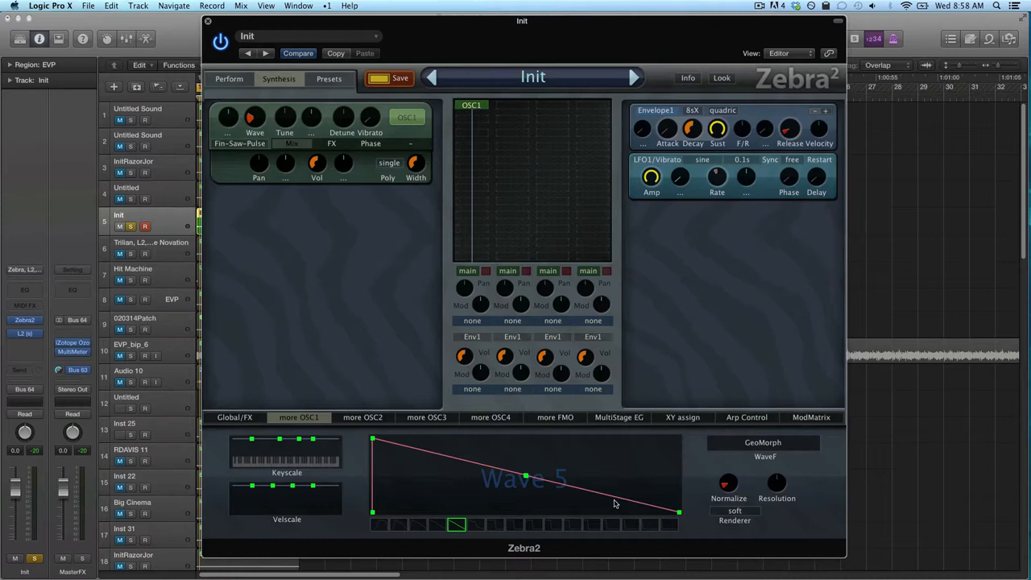
# - Change the WaveF renderer mode from GeoMorph to another morphing mode
pyautogui.click(762, 442)
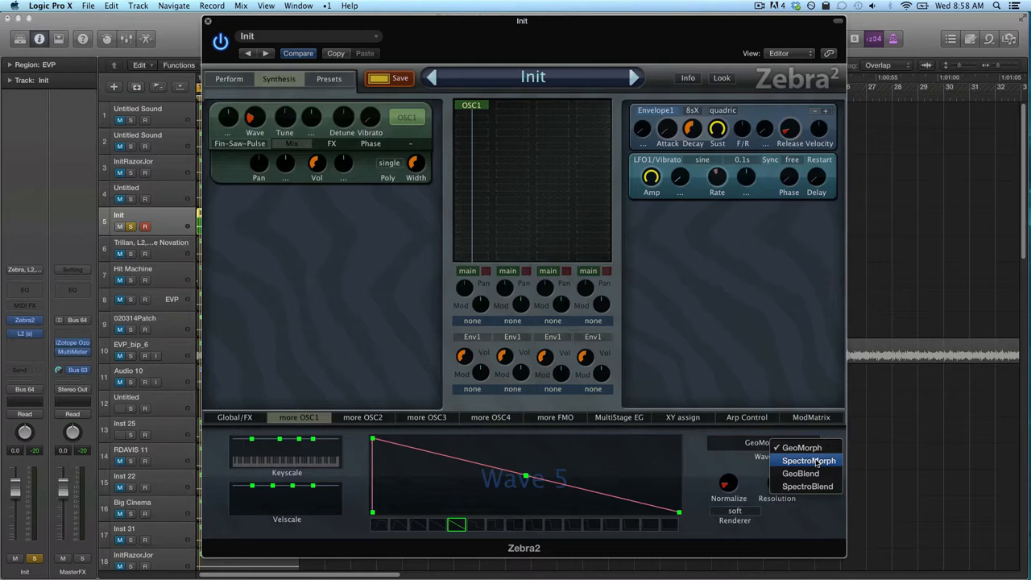
pyautogui.click(802, 448)
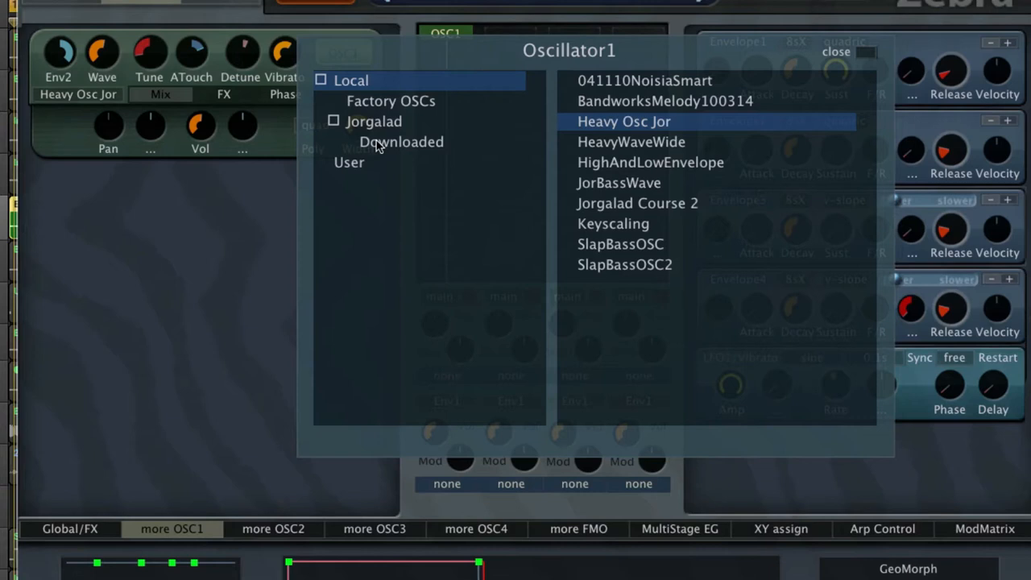
# - Browse into the Downloaded folder of Zebra2's Oscillator1 preset library
pyautogui.click(390, 100)
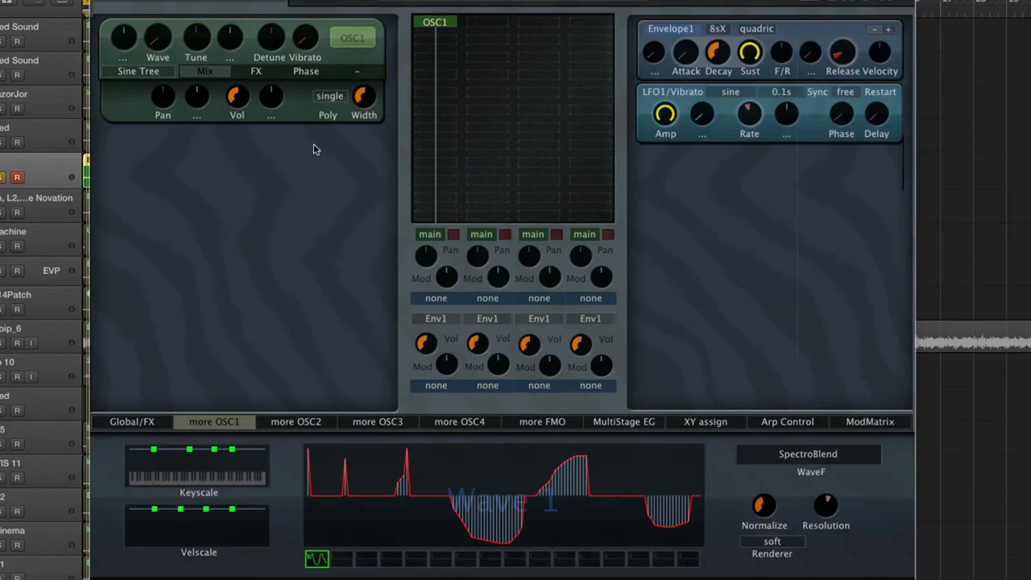
pyautogui.moveTo(989, 129)
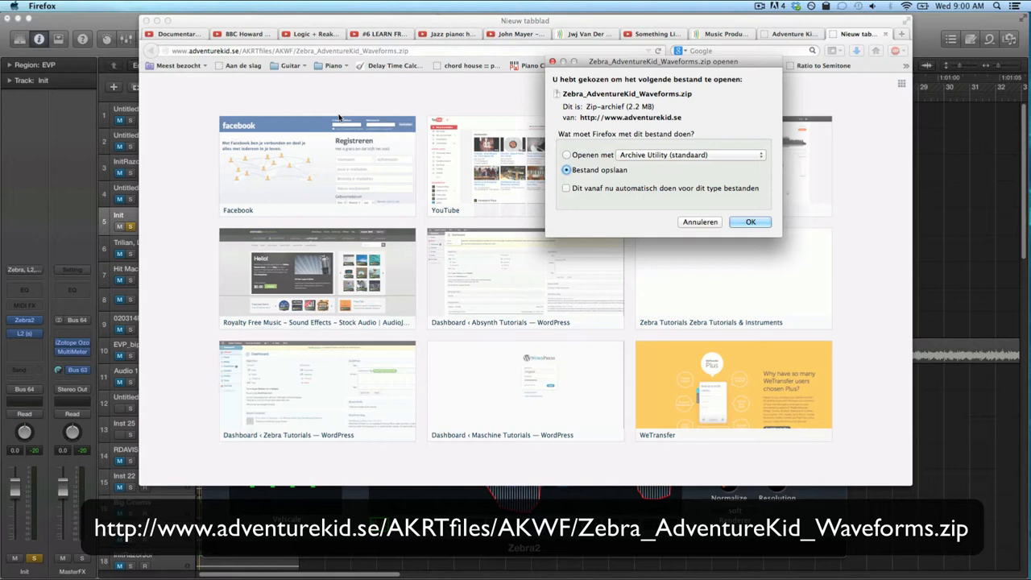
pyautogui.moveTo(708, 223)
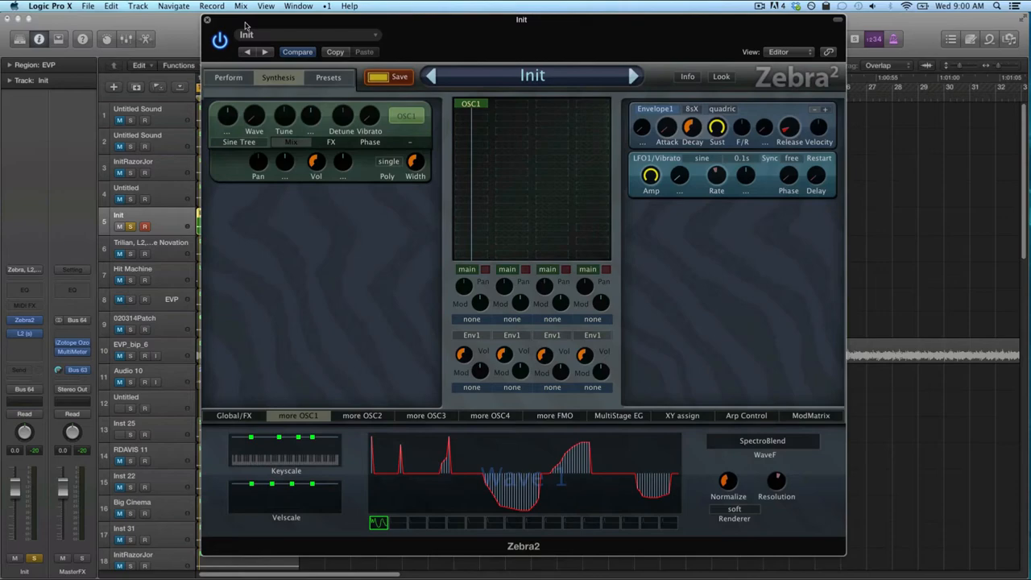
# - Bring up a Finder window at the SSD System drive
pyautogui.click(208, 20)
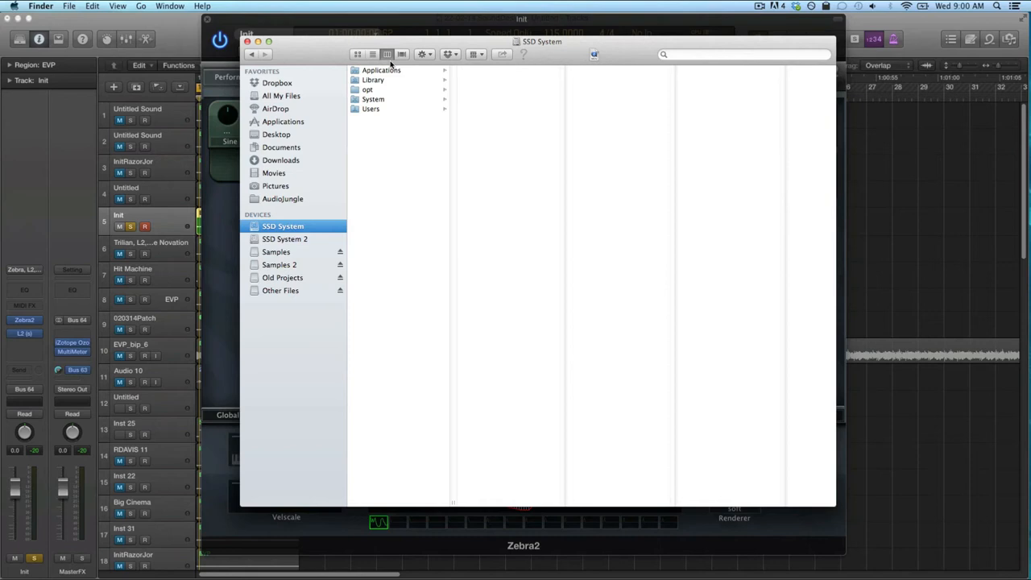
# - Navigate Library > Application Support > u-he > Zebra2 > Modules > Oscillator
pyautogui.click(374, 81)
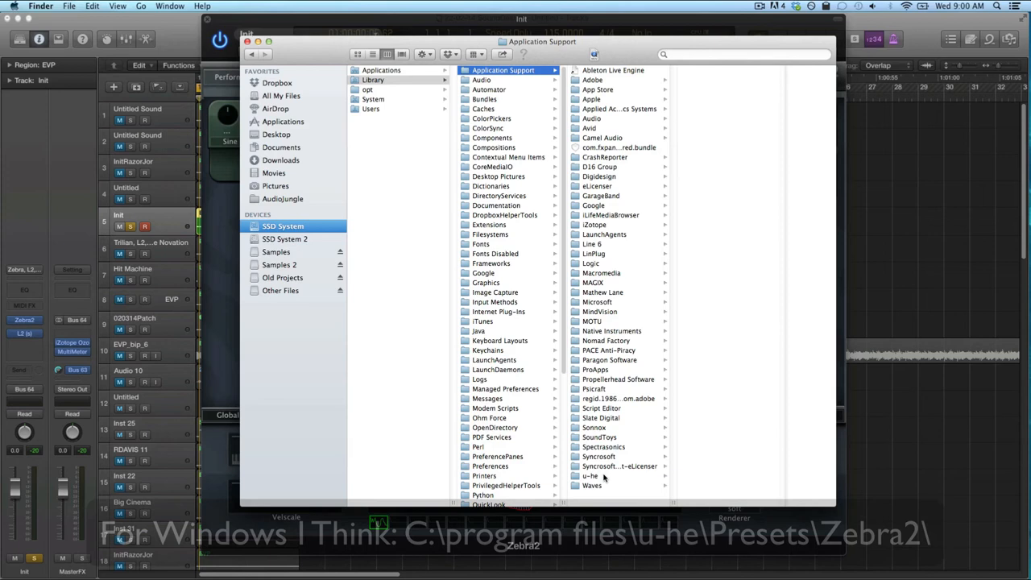
pyautogui.click(590, 476)
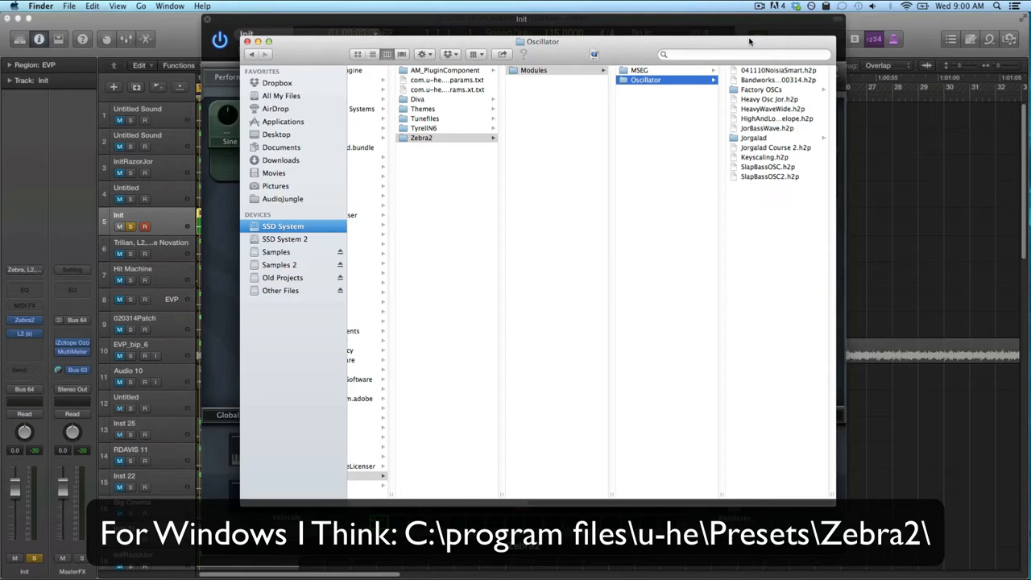
pyautogui.click(753, 138)
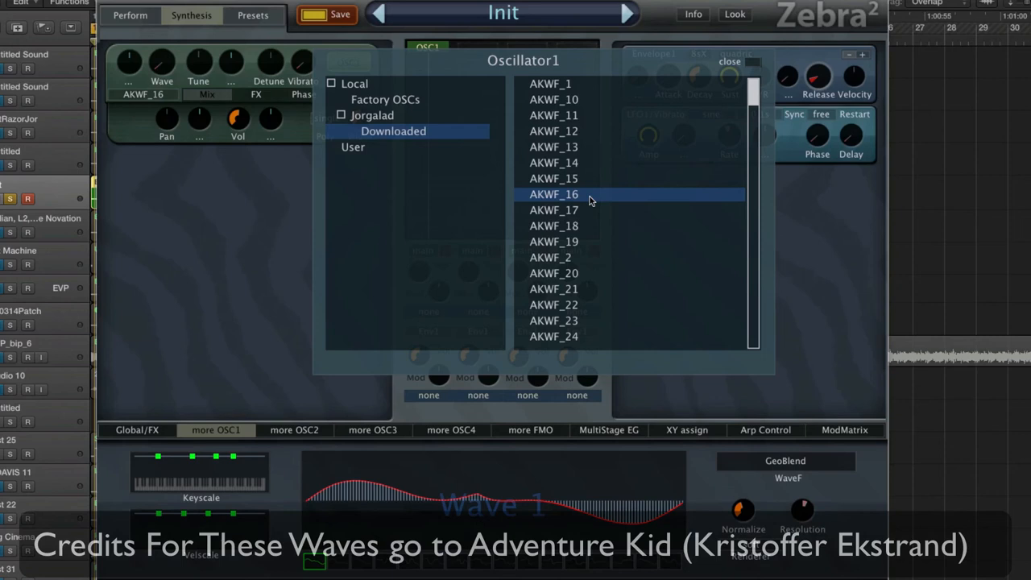
# - Scroll the Downloaded list to reach the AKWF_16 waveform
pyautogui.scroll(-3)
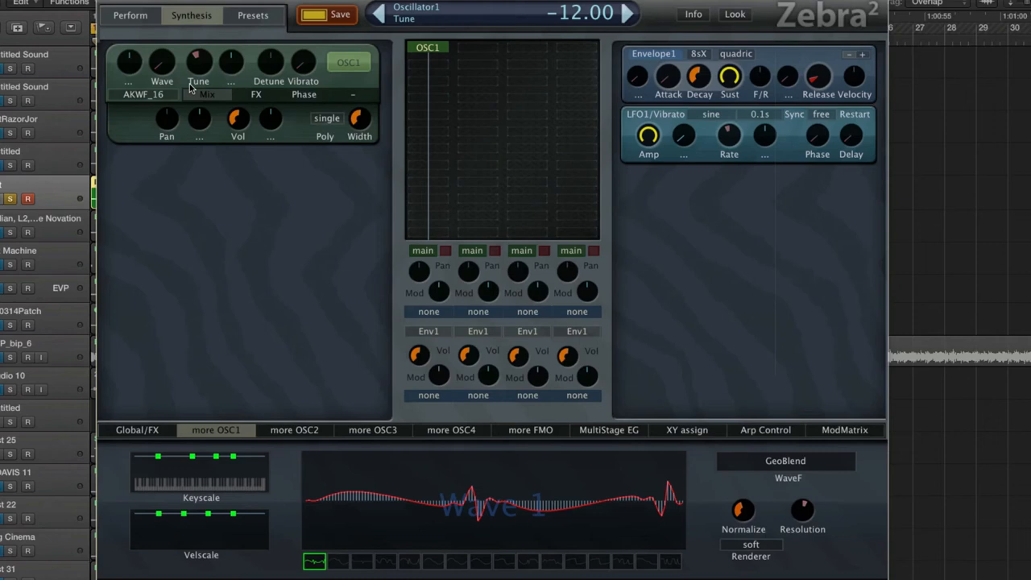
# - Detune the oscillator to -21, add a Bandworks effect modulated by LFO2, and begin saving the preset
pyautogui.moveTo(200, 62); pyautogui.dragTo(200, 81)
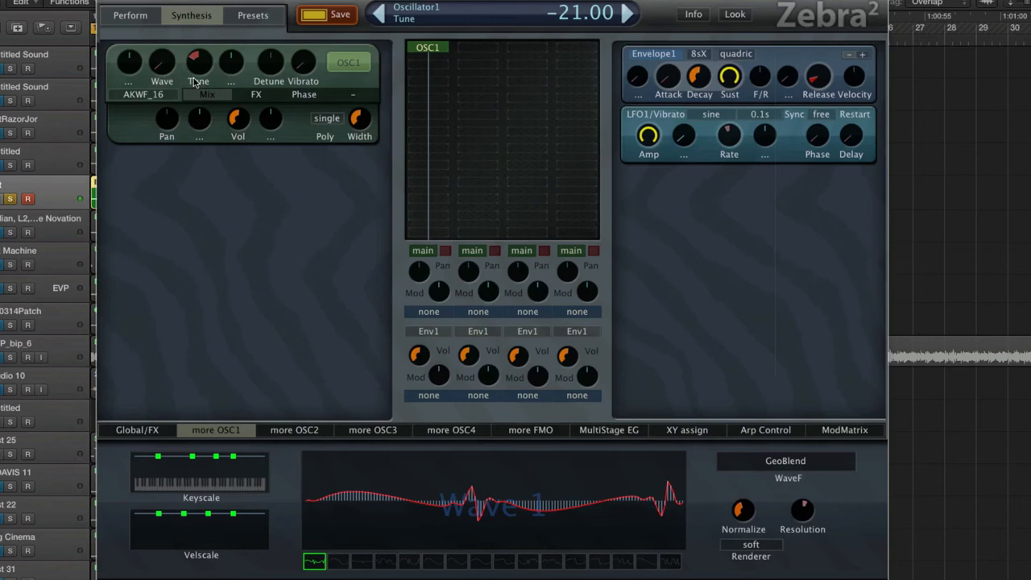
pyautogui.click(256, 94)
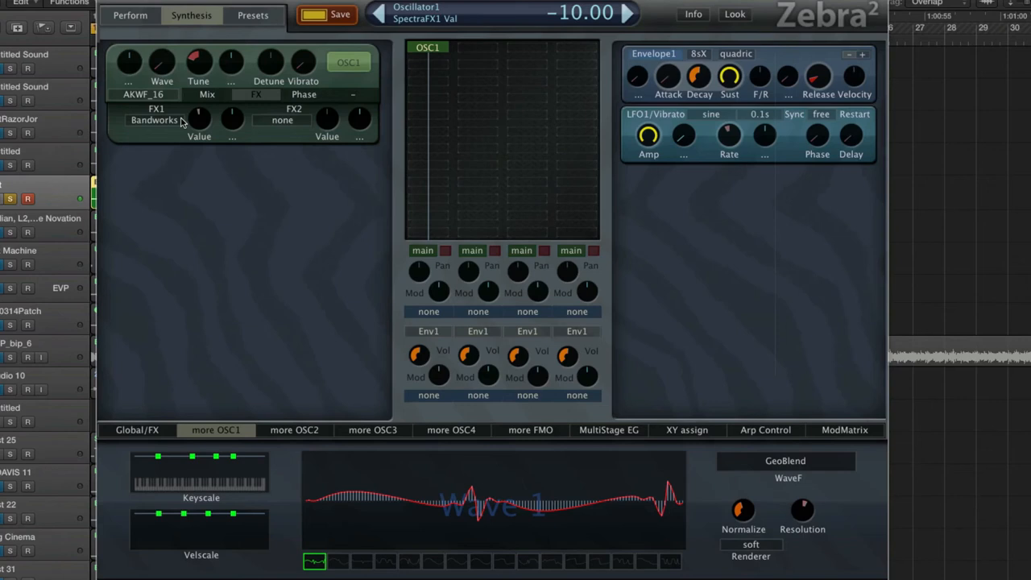
pyautogui.click(232, 119)
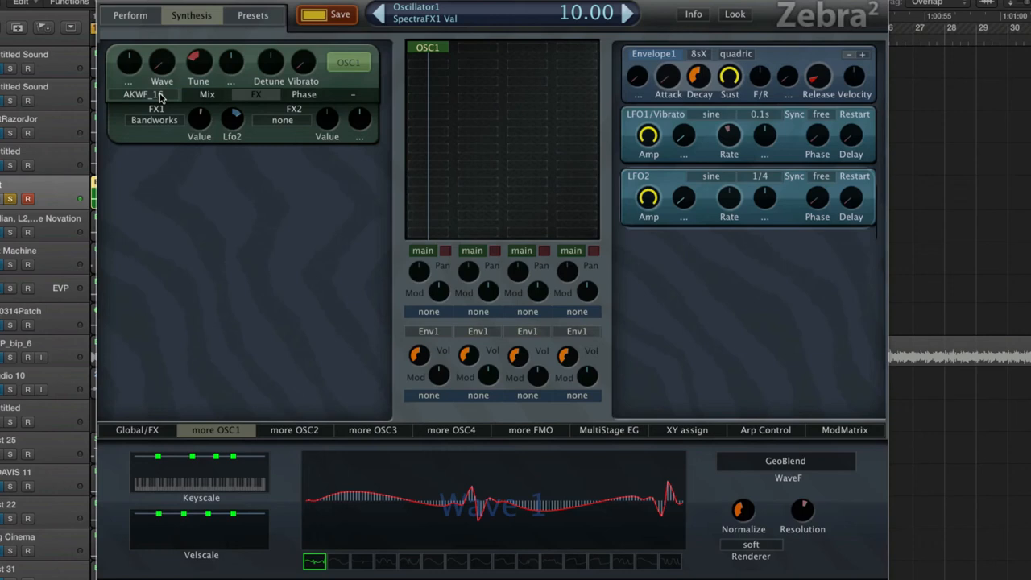
pyautogui.click(339, 15)
pyautogui.write('AKWF_27')
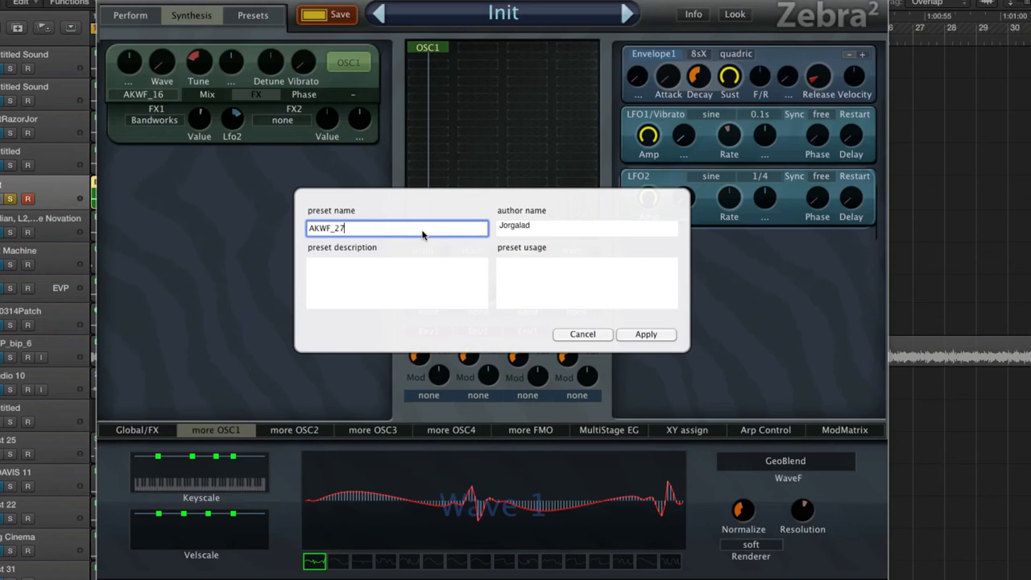